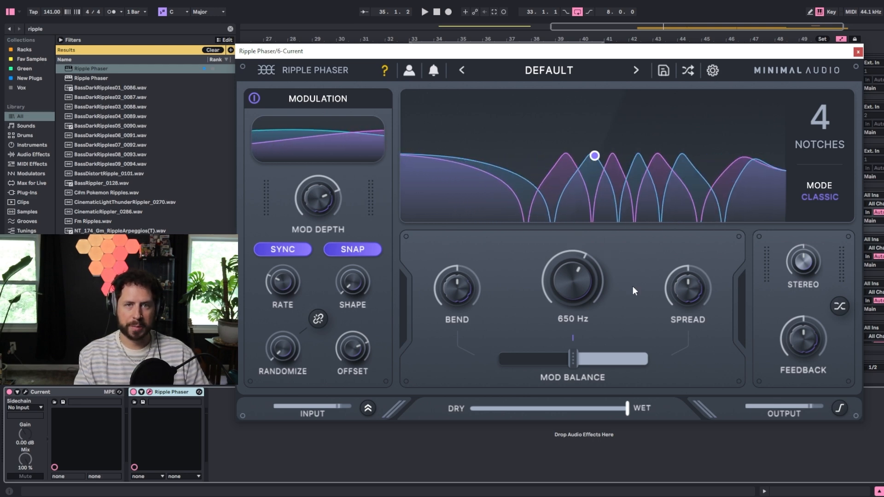
Step: Raise MOD DEPTH to about 39% for a moderate notch sweep
drag(317, 197, 318, 209)
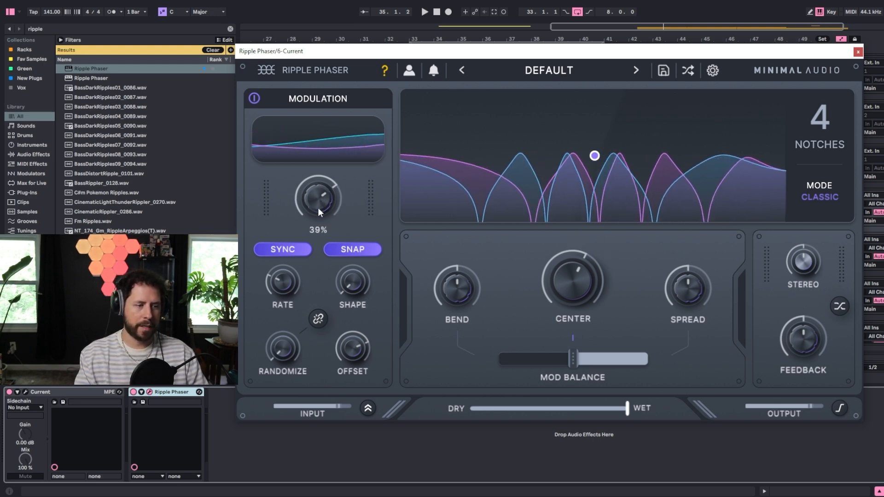
drag(318, 195, 317, 231)
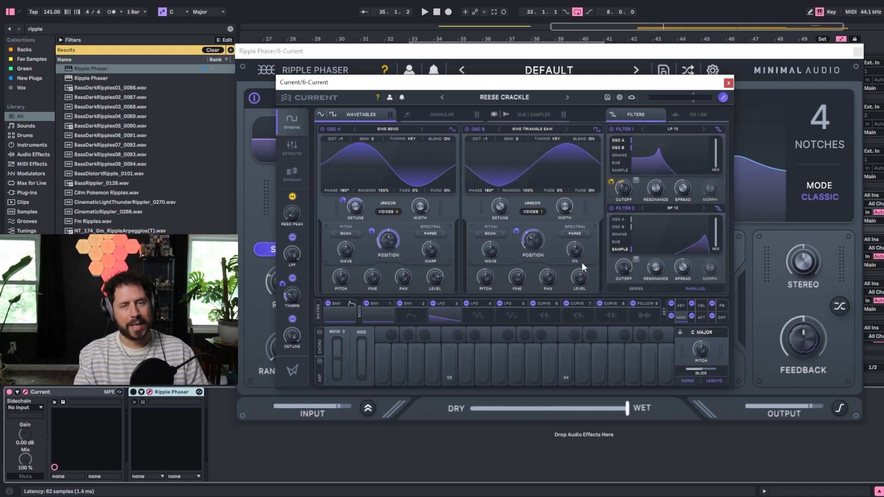
click(727, 83)
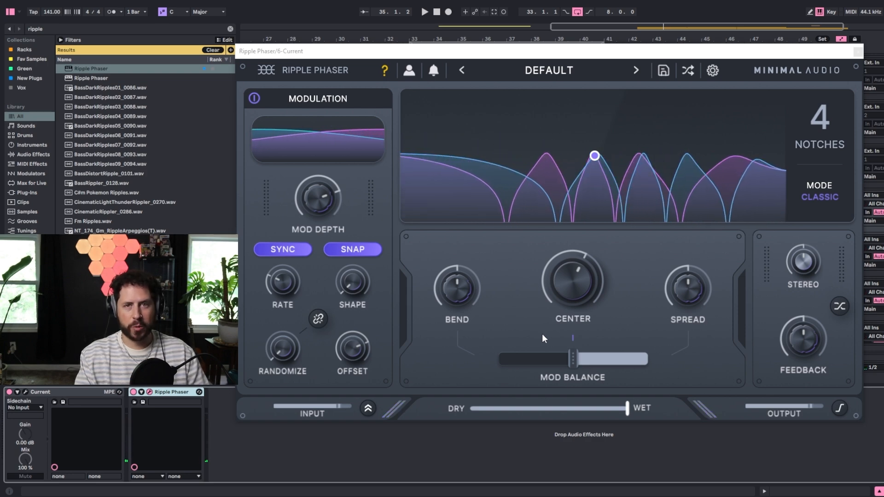
Step: Push MOD DEPTH to 50%, then pull it fully down to 0% so the notches sit still
drag(318, 197, 317, 214)
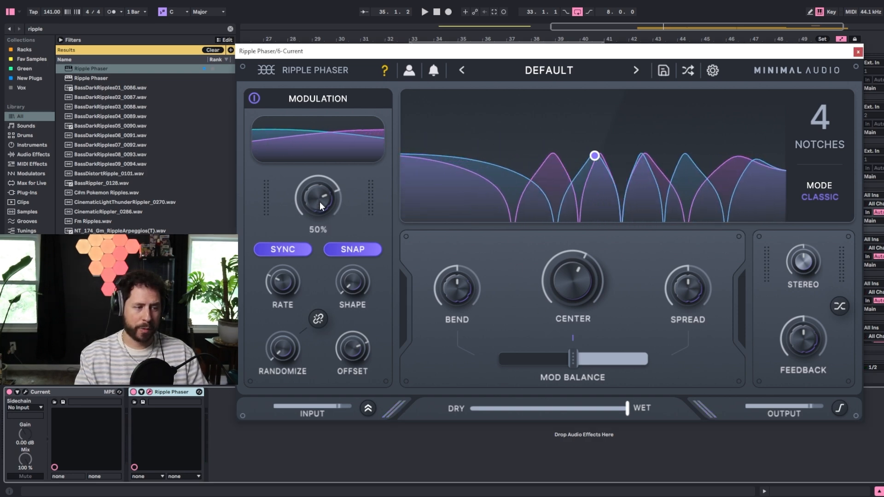
drag(317, 195, 317, 225)
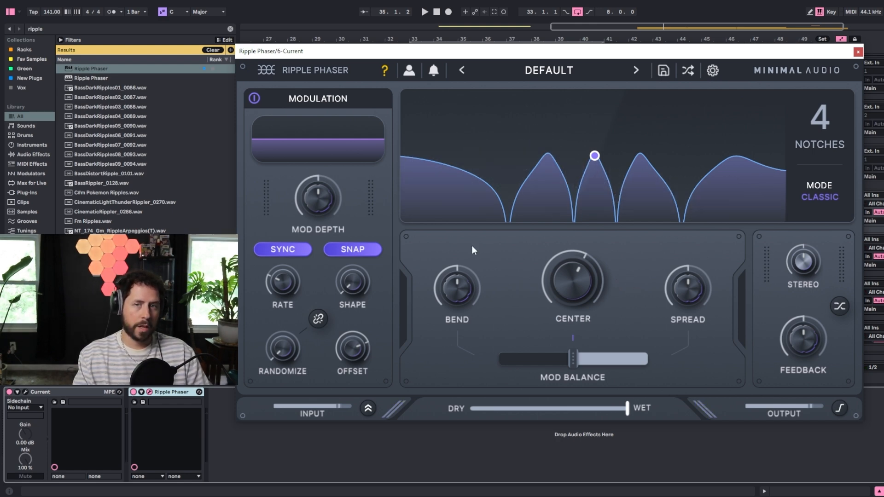
mouse_move(447, 235)
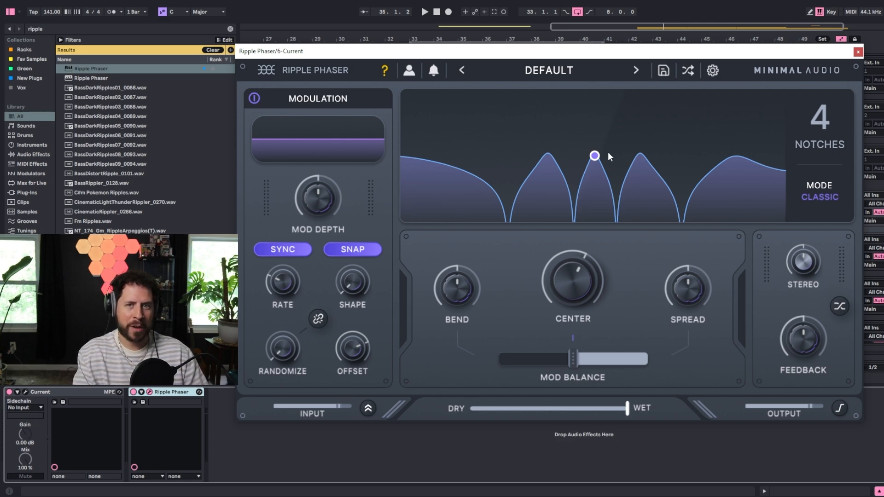
Step: Sweep the notch centre between 190 Hz and 814 Hz, settling near 227 Hz with narrower notches
drag(594, 155, 571, 146)
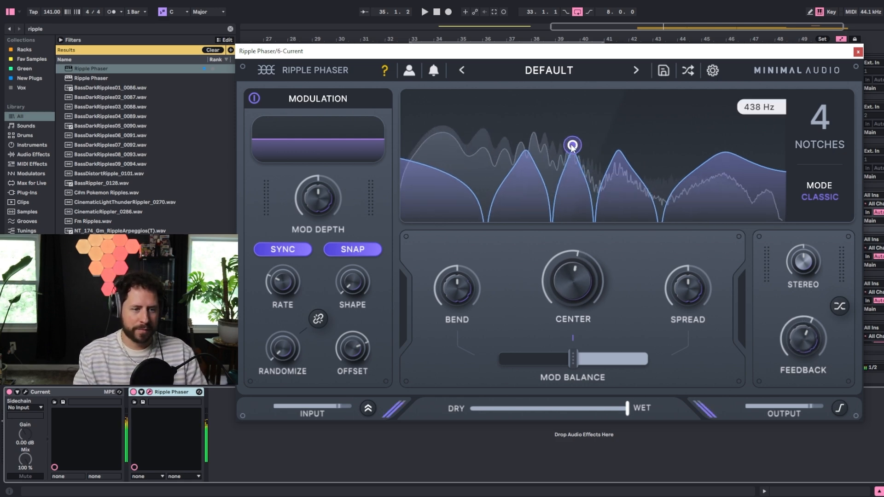
drag(572, 144, 545, 129)
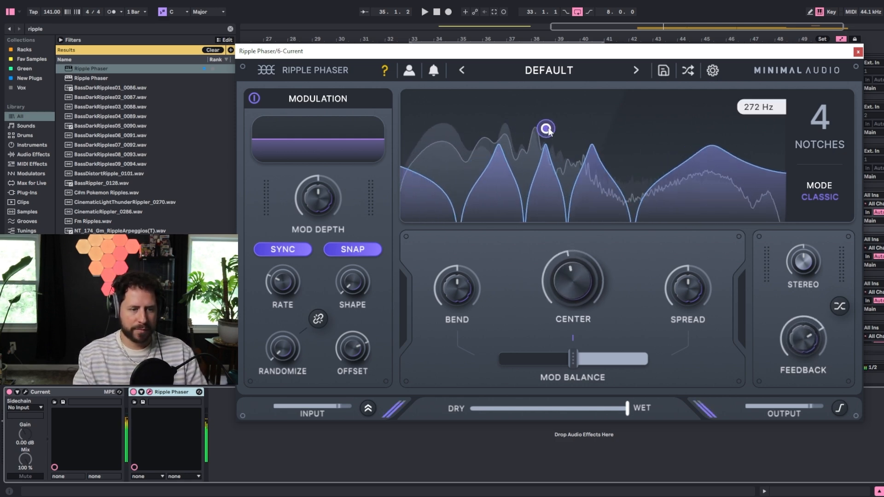
drag(544, 128, 606, 144)
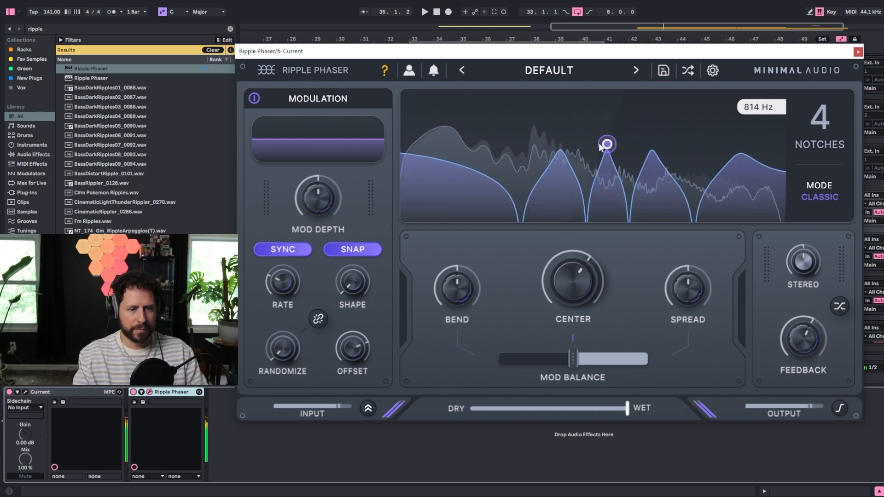
drag(608, 143, 525, 131)
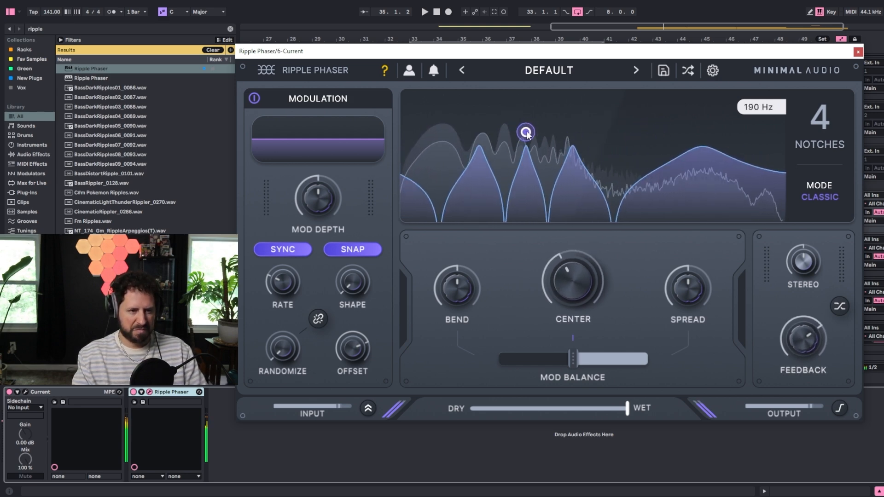
drag(525, 131, 554, 127)
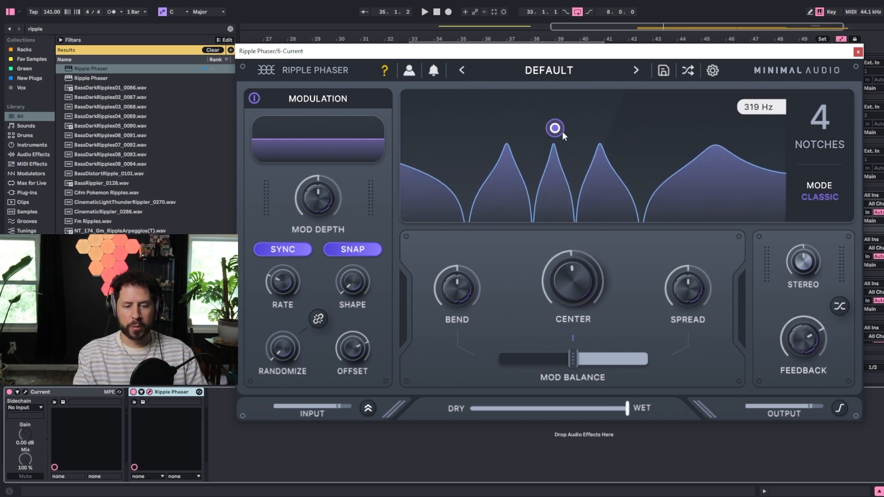
drag(553, 127, 539, 123)
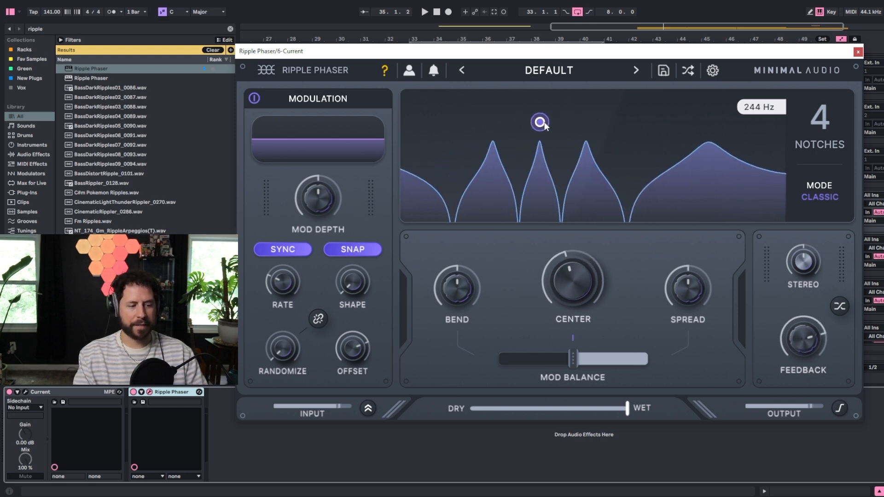
drag(539, 121, 534, 119)
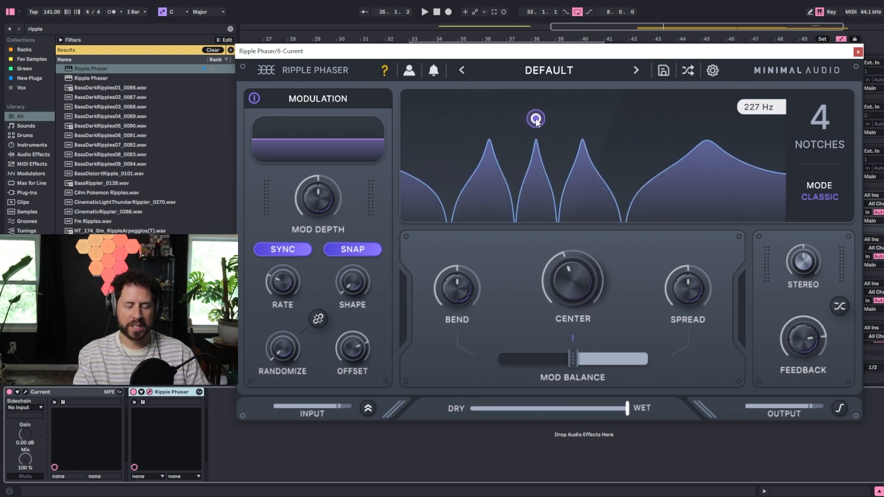
drag(535, 118, 557, 121)
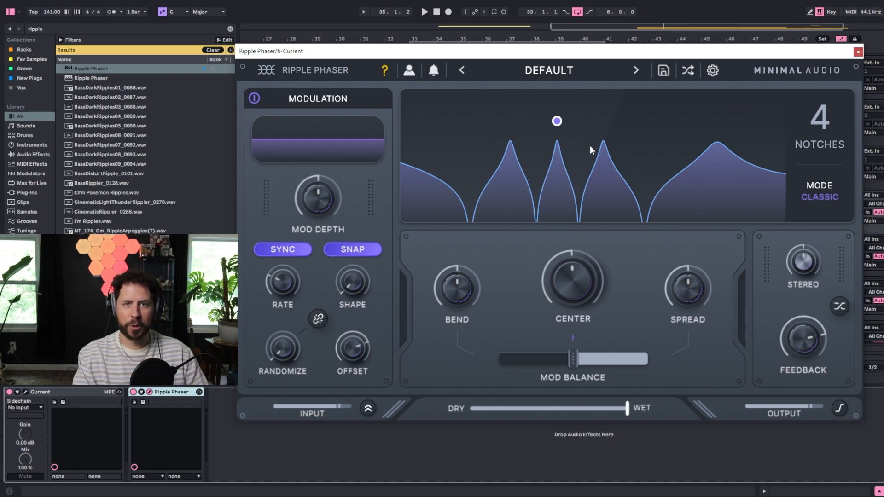
mouse_move(578, 156)
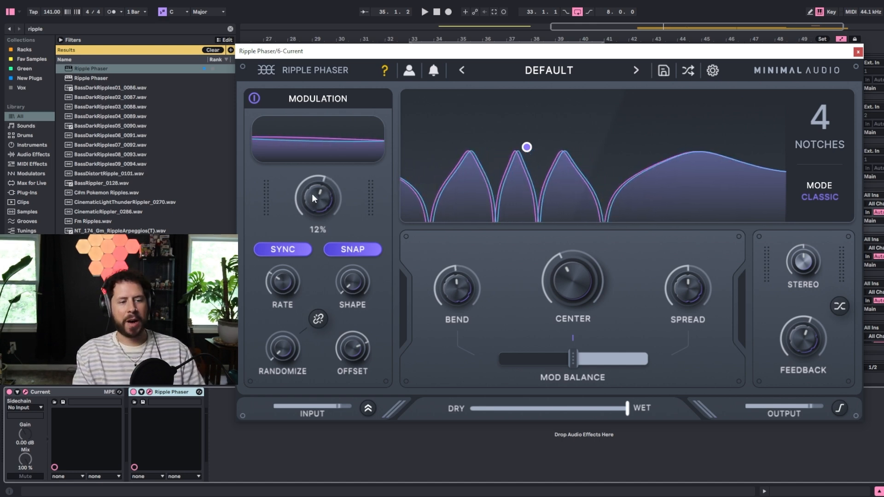
Step: Push MOD DEPTH to about 95%, then settle it around 77% for a wide sweep
drag(317, 197, 332, 189)
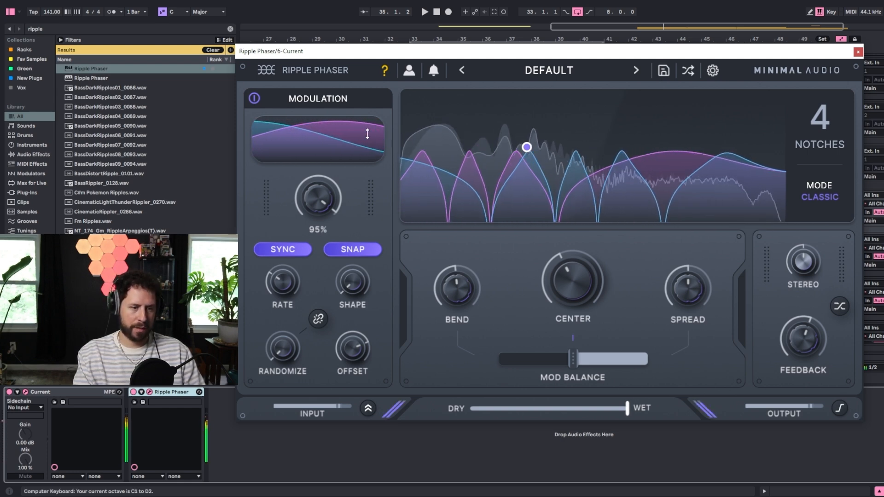
drag(318, 197, 318, 214)
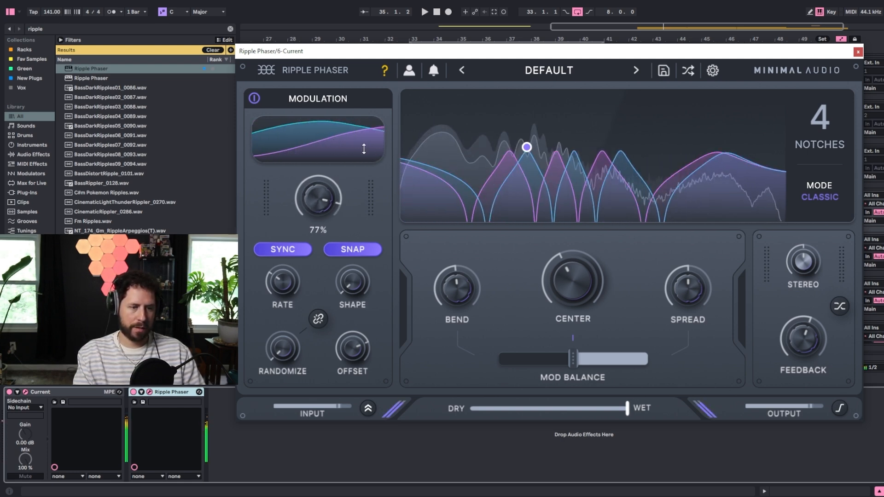
drag(318, 195, 318, 226)
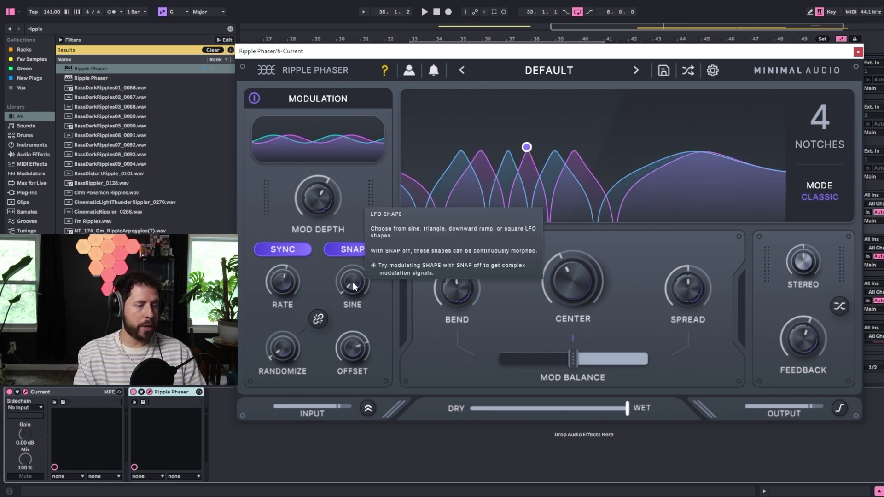
Step: Cycle the LFO shape through Triangle to Square and set MOD DEPTH to about 21%
click(352, 284)
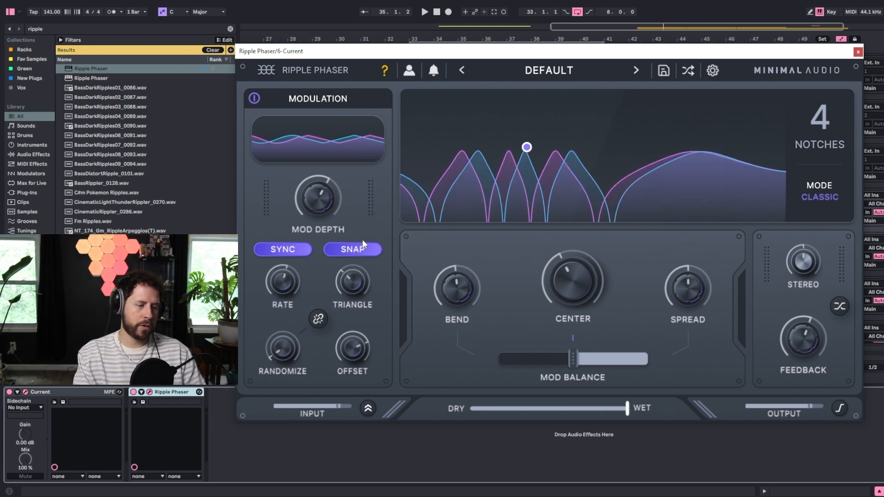
click(352, 285)
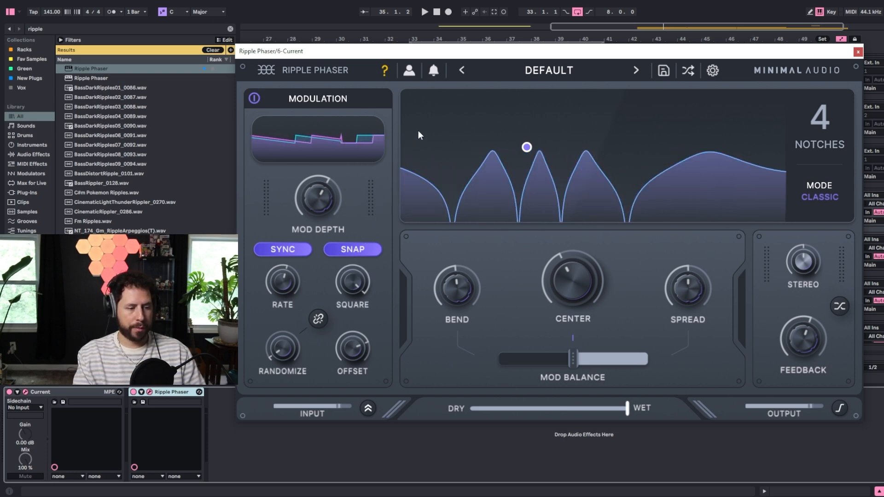
click(282, 249)
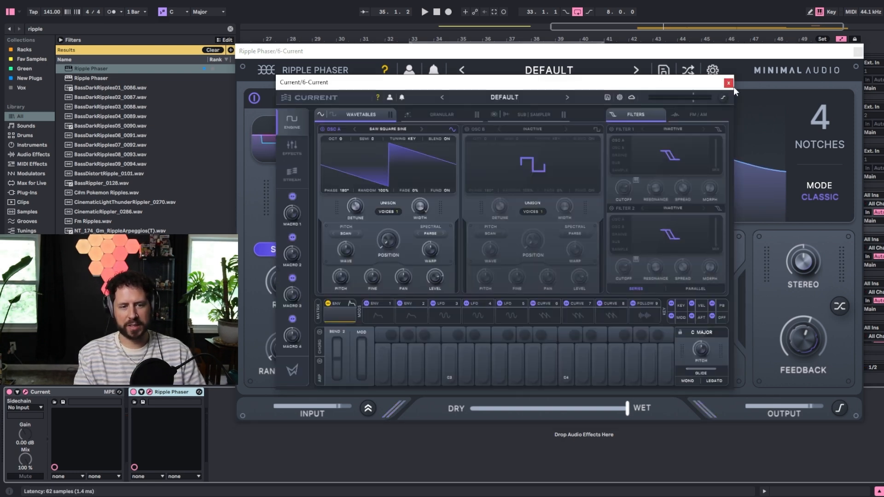
click(727, 83)
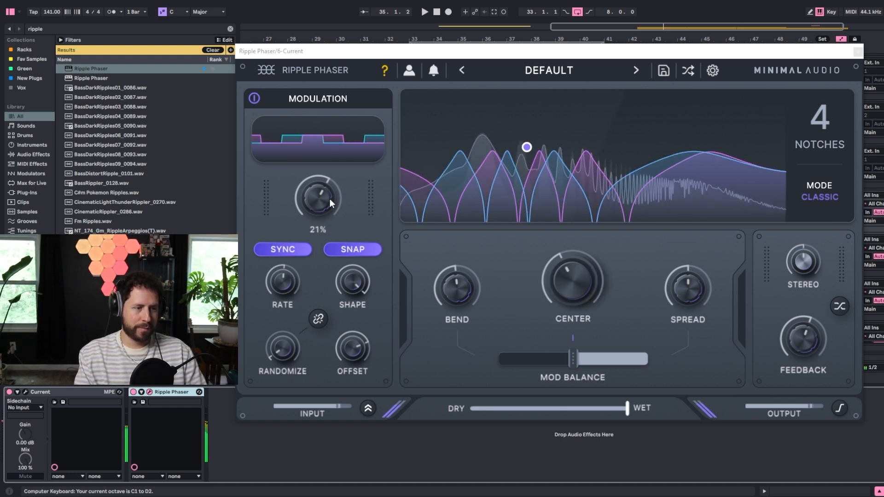
drag(318, 197, 335, 181)
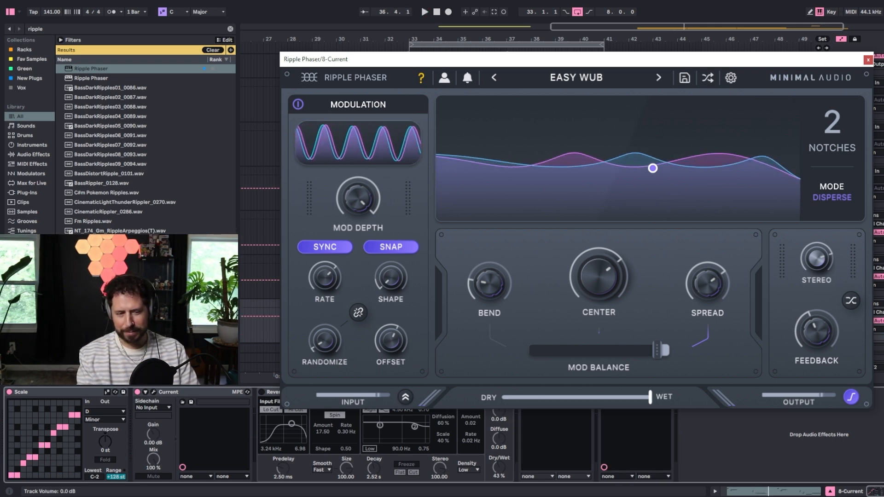
Step: Select the 8-Current bass track to view its Easy Wub phaser in Disperse mode
click(426, 12)
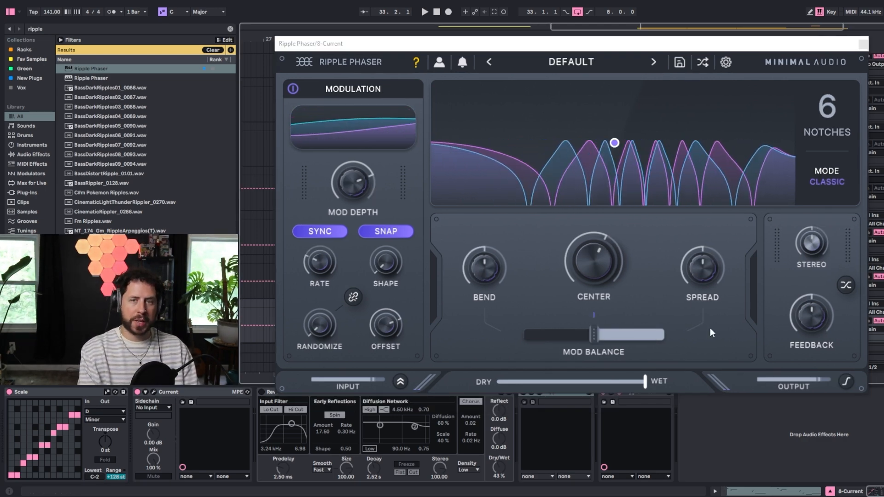
Step: Set Mod Balance to 100% and sweep the notch centre between about 300 Hz and 1 kHz
drag(590, 335, 590, 334)
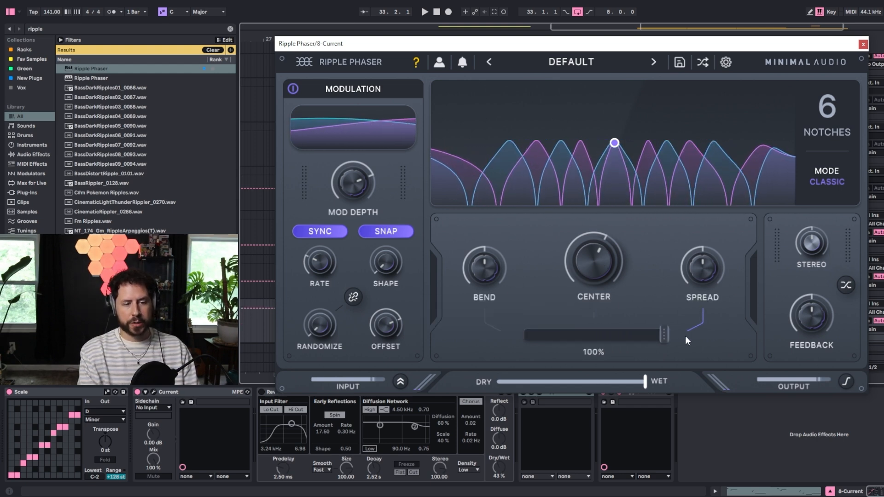
drag(614, 142, 614, 145)
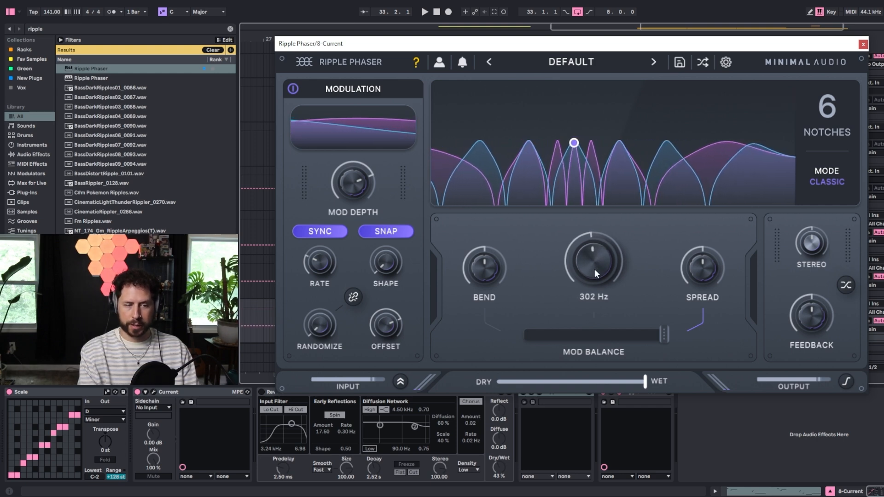
drag(592, 265, 591, 282)
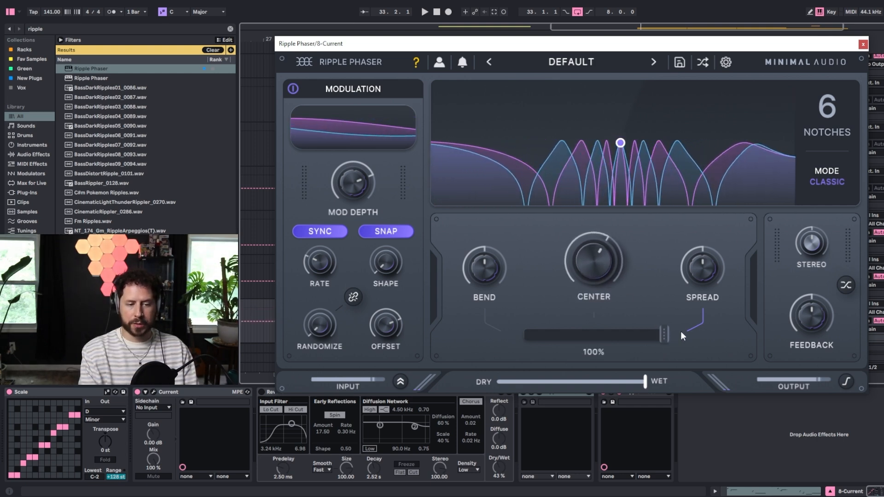
drag(591, 260, 592, 282)
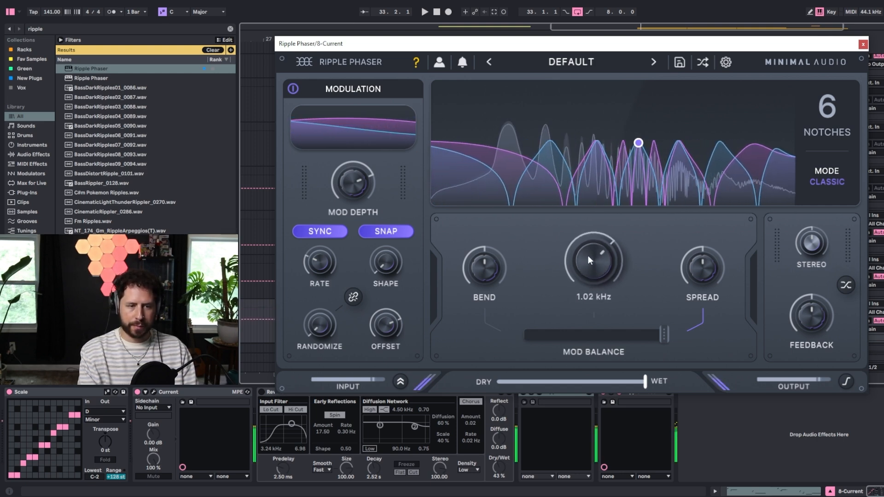
drag(592, 260, 581, 285)
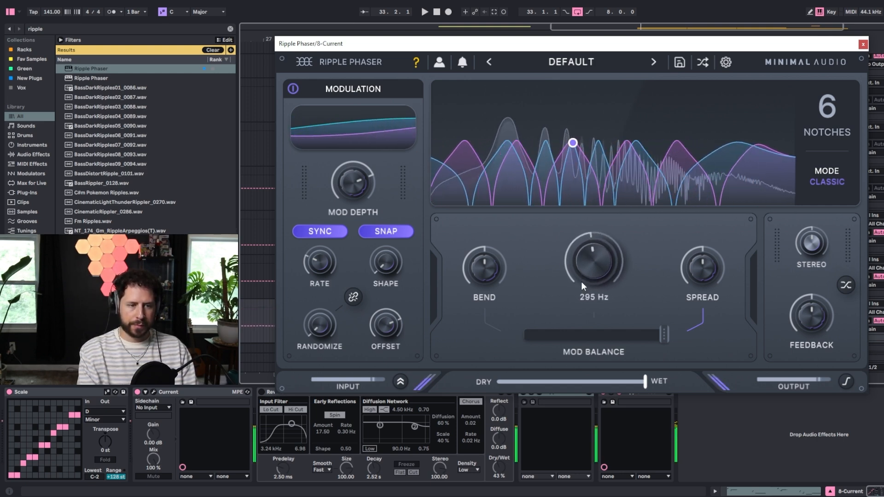
Step: Bend the notches to 35% and widen Spread to 47%
drag(592, 260, 591, 242)
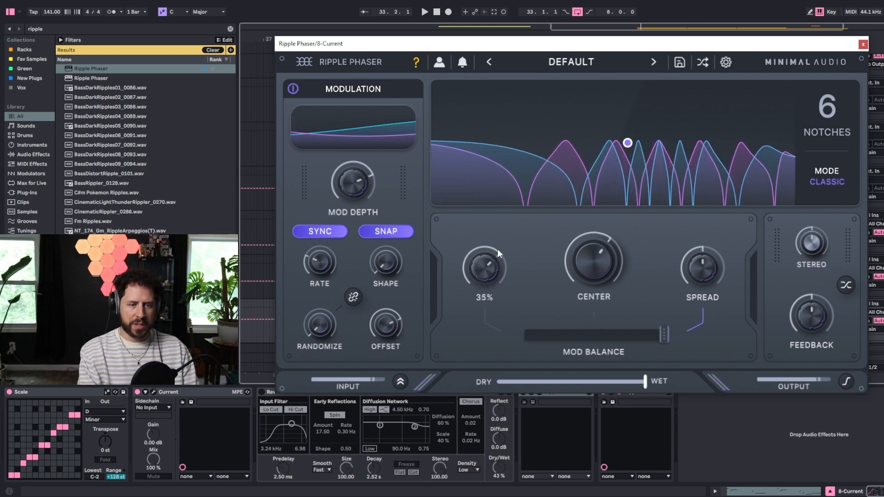
drag(484, 268, 477, 305)
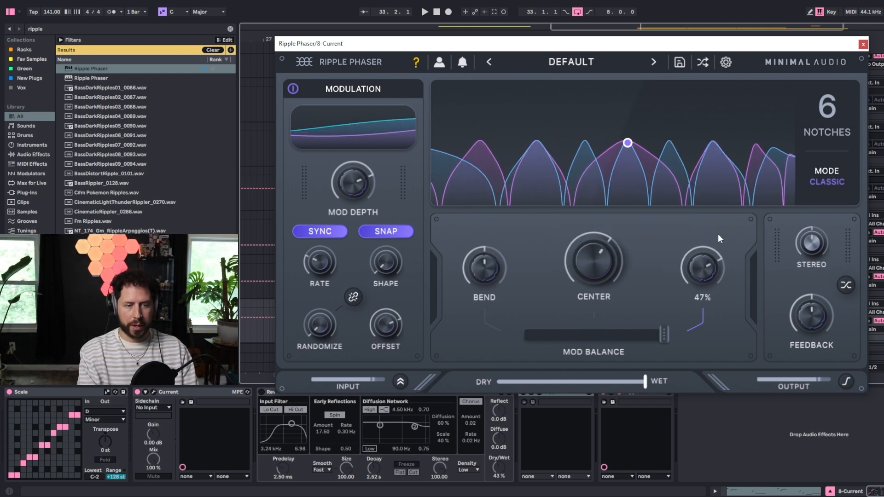
drag(702, 269, 701, 308)
text(gcl)
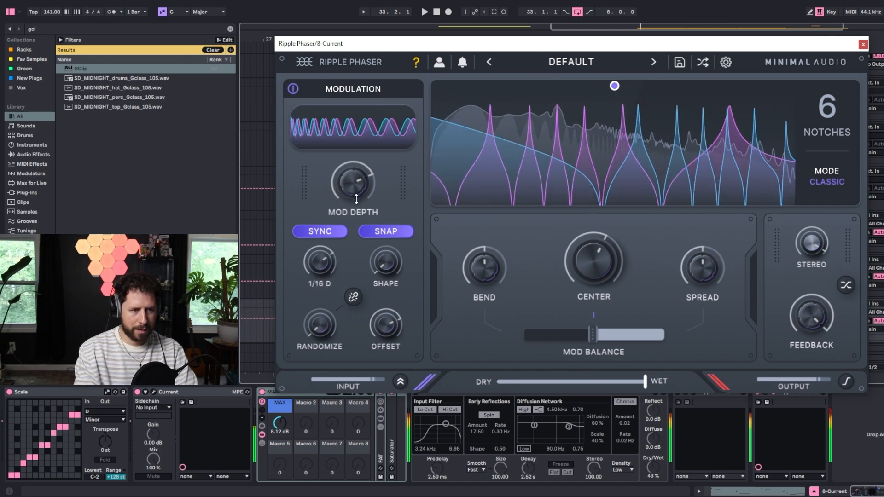
Step: Push Mod Depth to about 91%, bring it back down, and enable cross feedback
drag(352, 180, 364, 151)
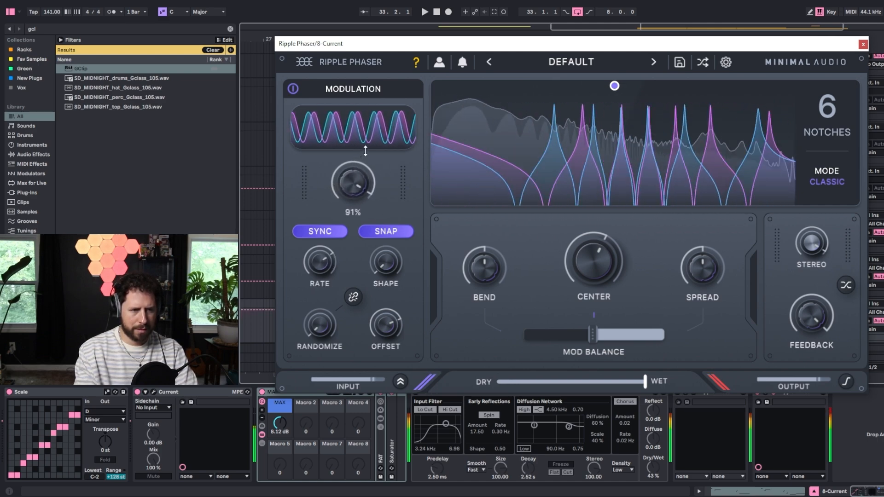
drag(353, 180, 353, 212)
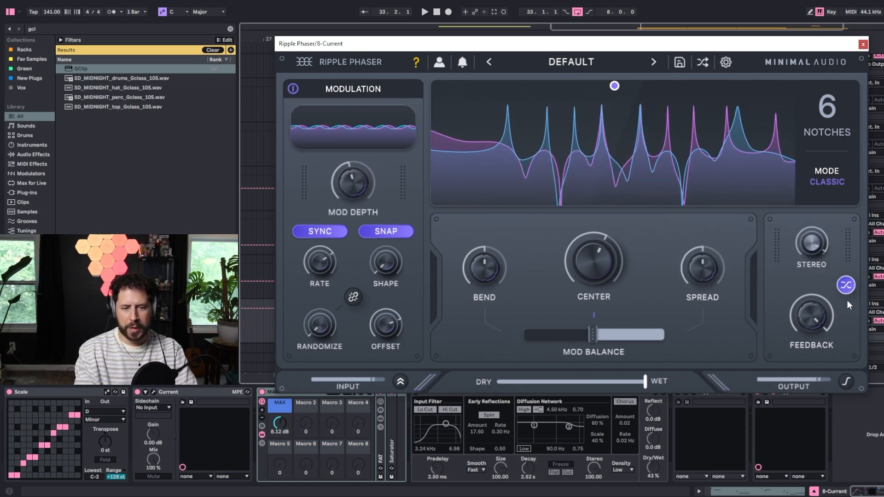
drag(810, 316, 815, 276)
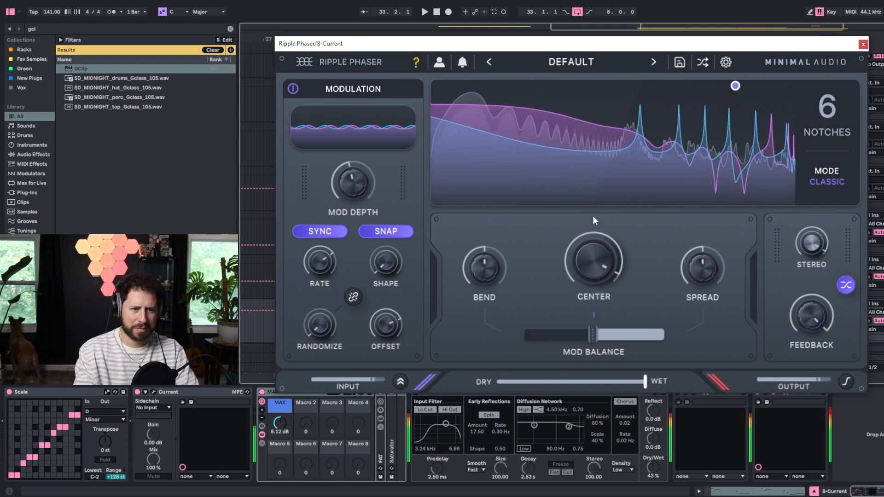
Step: Try Bandpass, Clean, Lowpass and Highpass notch modes, ending back on Bandpass
click(826, 181)
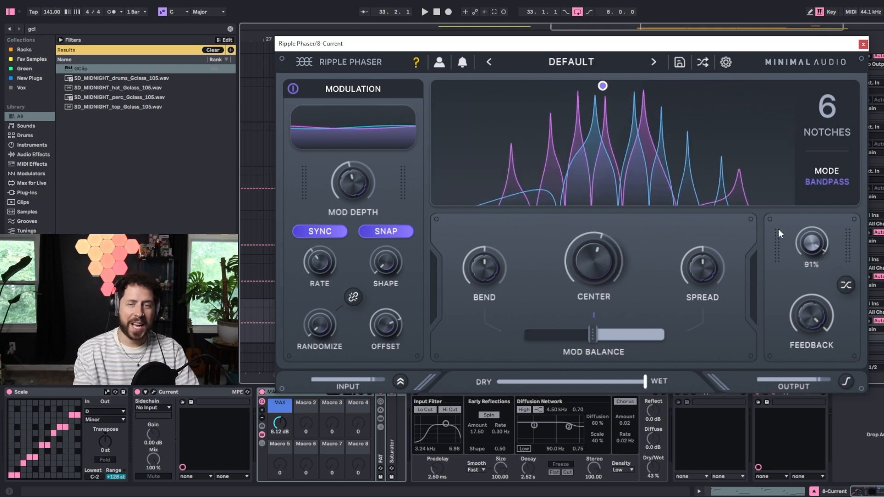
click(827, 181)
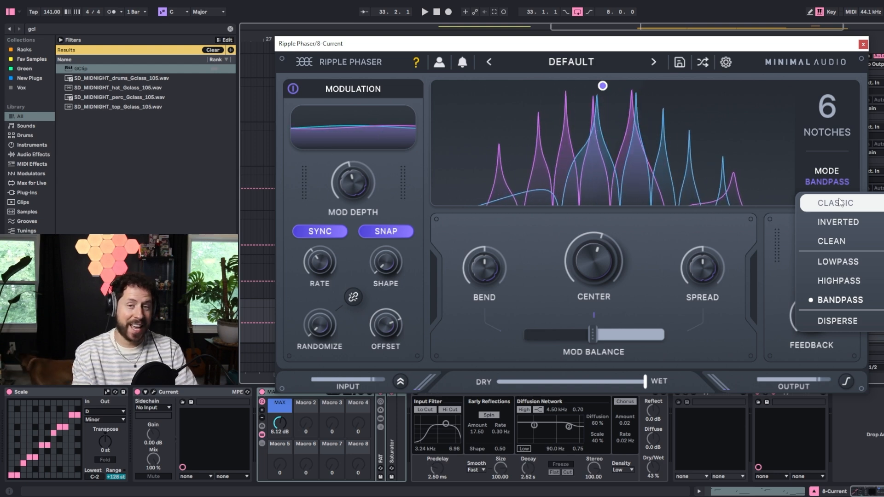
click(836, 203)
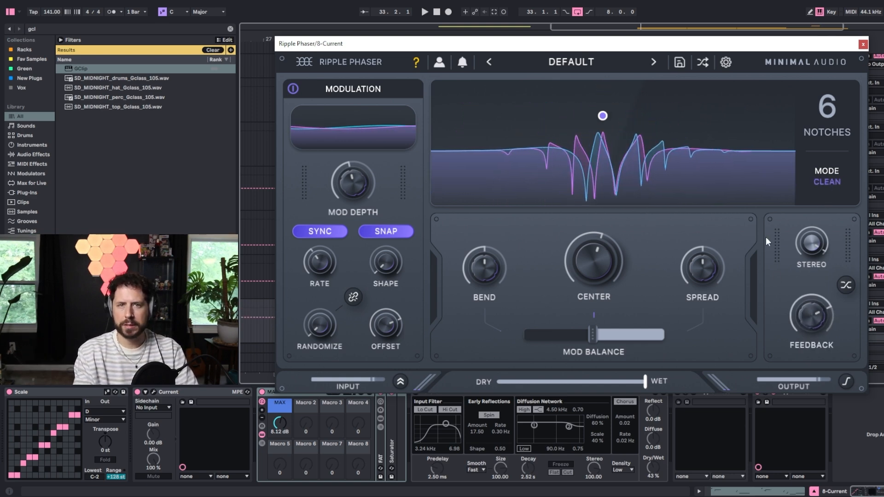
click(827, 182)
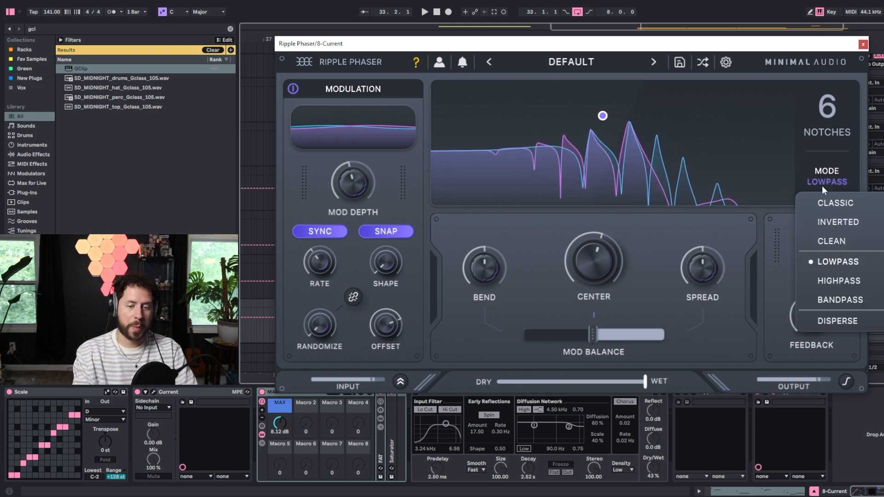
click(838, 281)
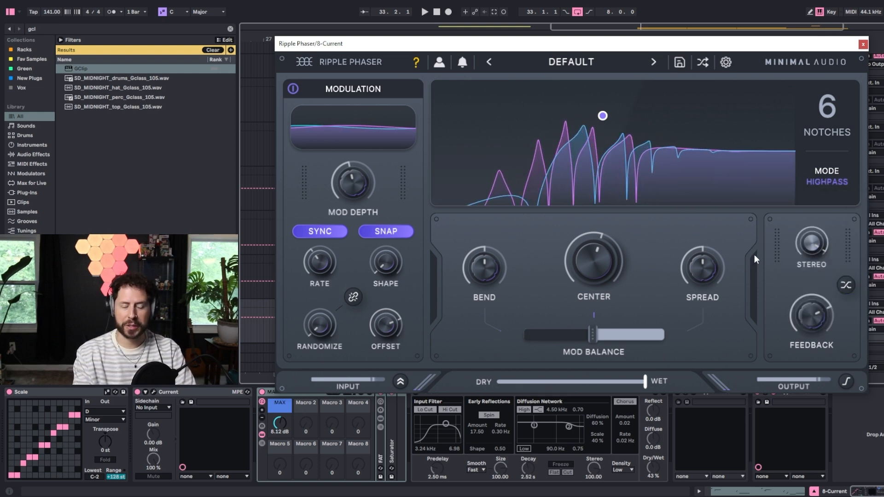
click(826, 181)
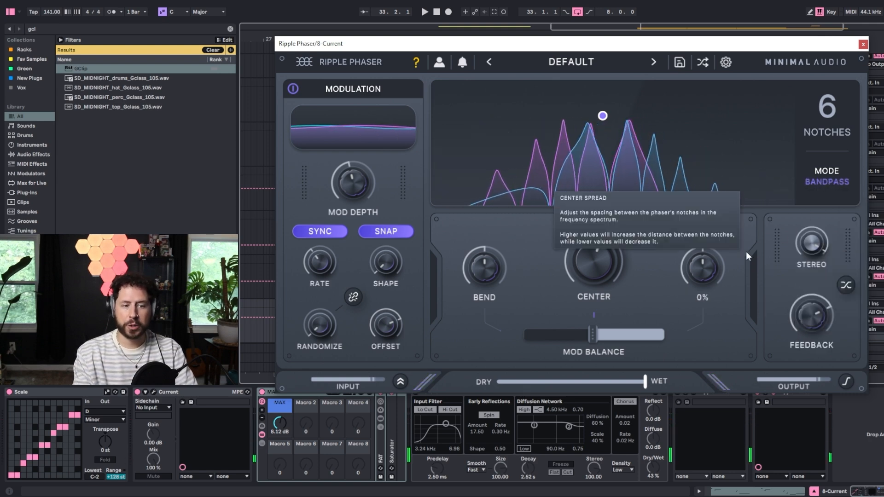
Step: Blend Dry/Wet down to 74%, then 51%, then back up to about 65%
drag(643, 381, 606, 381)
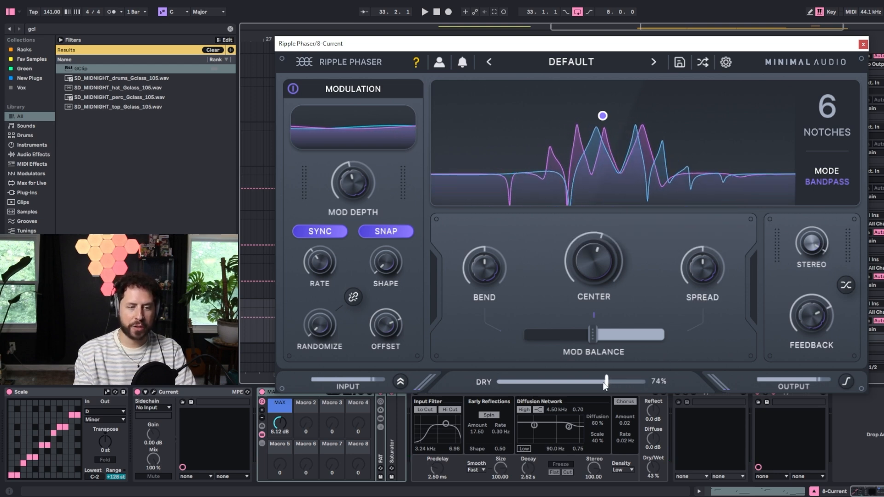
drag(606, 381, 570, 381)
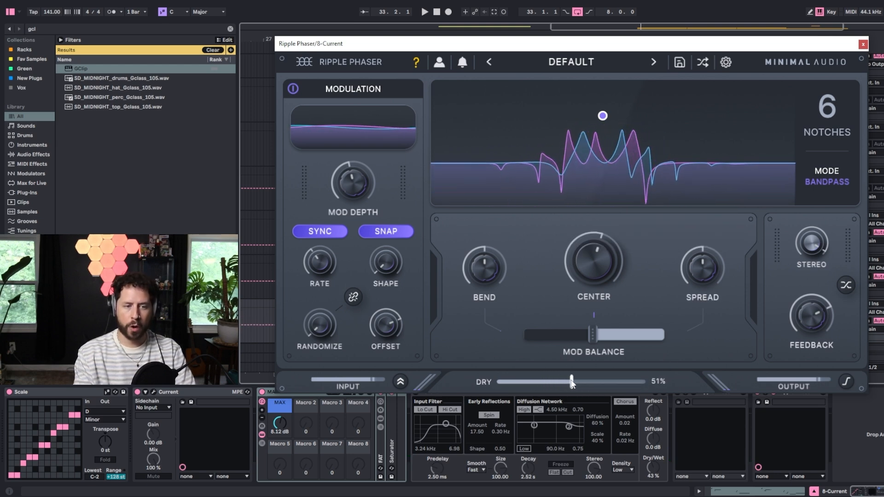
drag(571, 381, 593, 381)
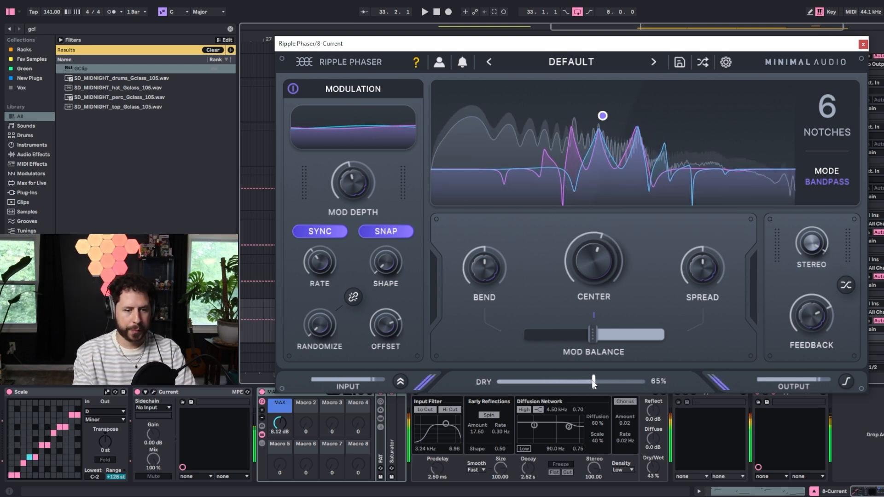
drag(592, 381, 640, 381)
text(ripple)
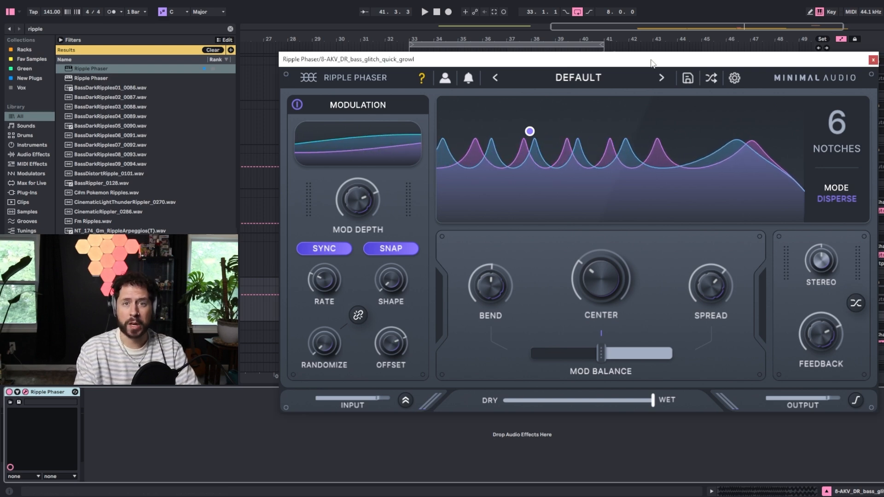
Step: With Ripple Phaser in Disperse mode on the growl bass, bend the six notches to -23%
drag(489, 285, 489, 299)
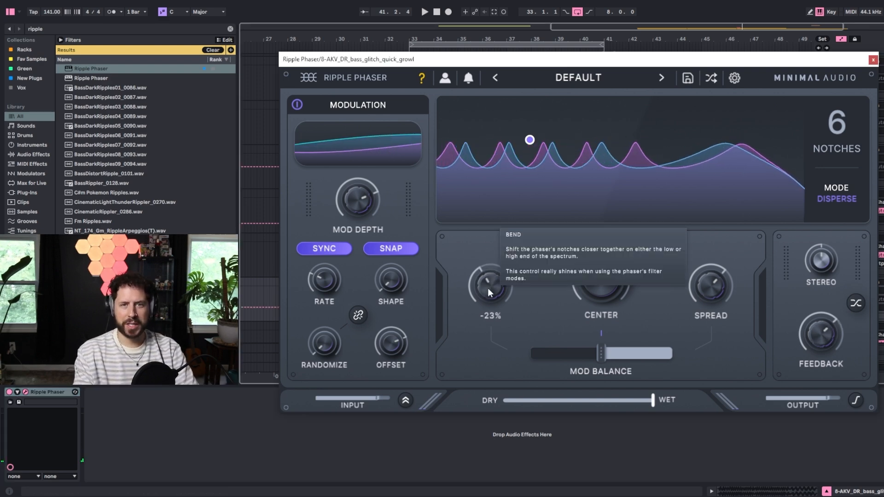